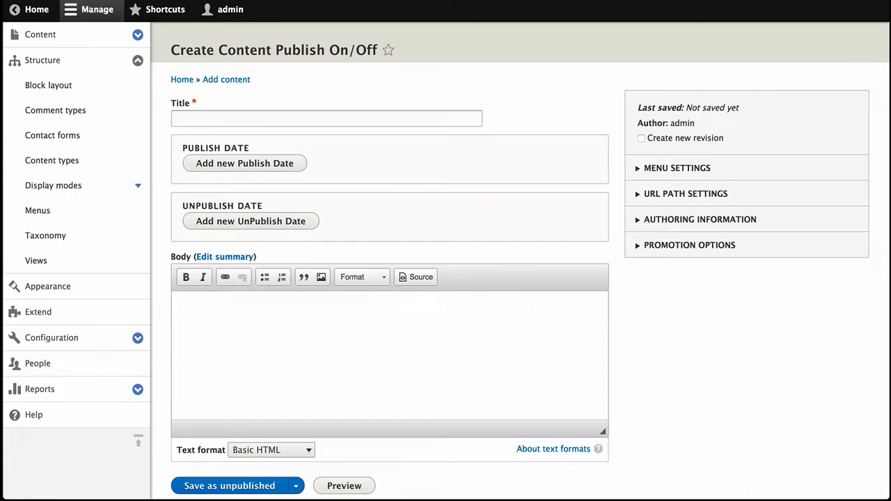
mouse_move(245, 163)
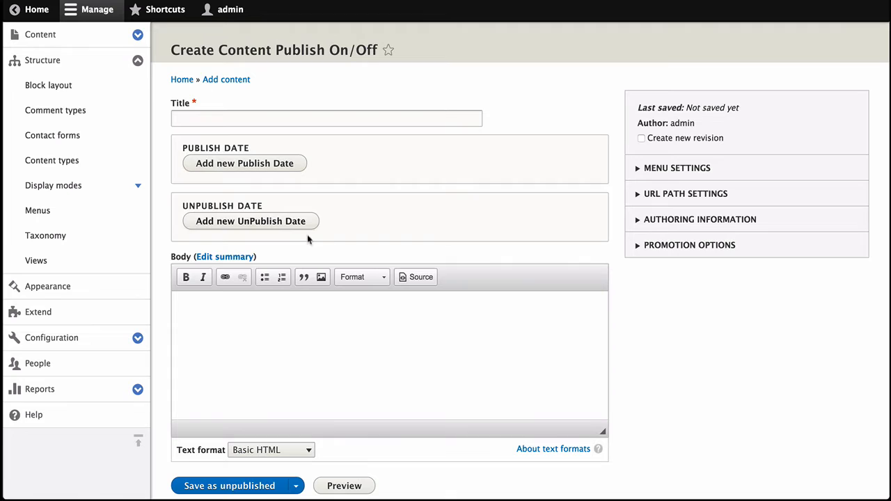
Reveal date/time entries for a new Publish Date and a new UnPublish Date on the Publish On/Off form
left_click(689, 245)
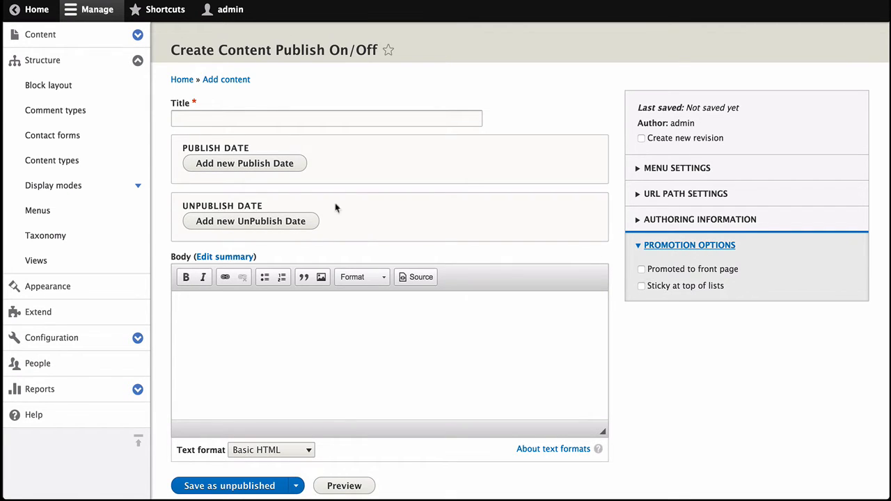
left_click(245, 163)
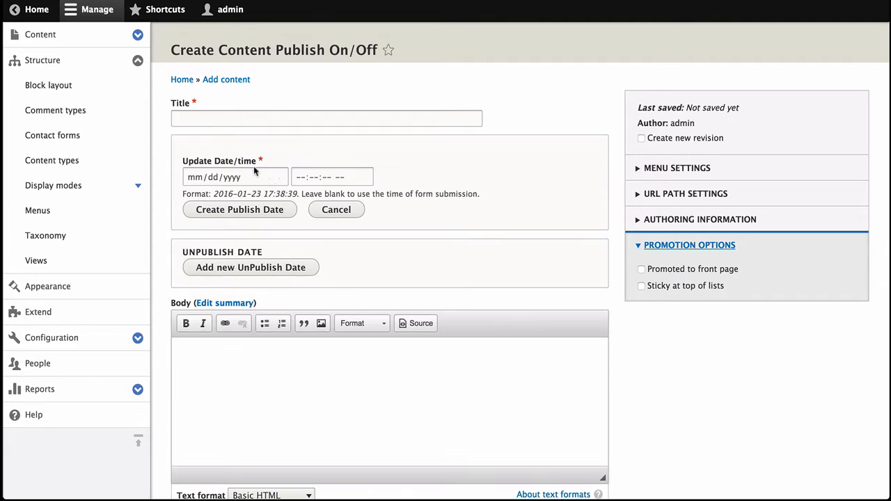
mouse_move(251, 267)
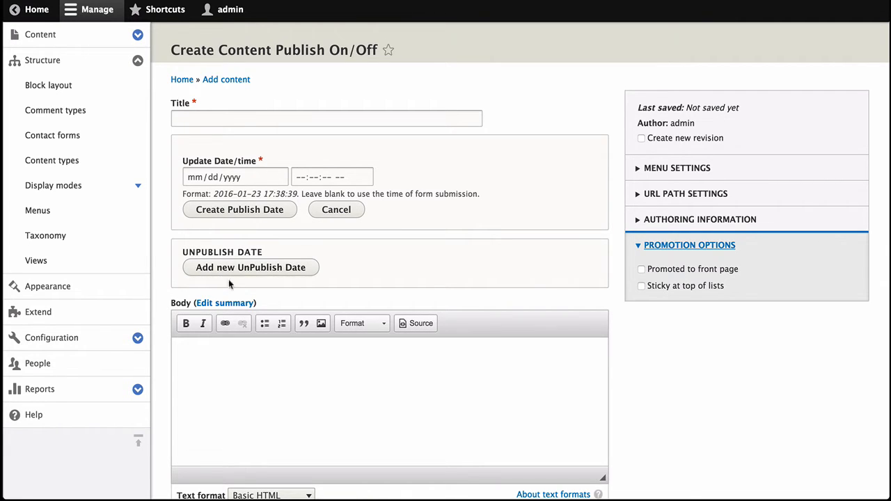
mouse_move(242, 267)
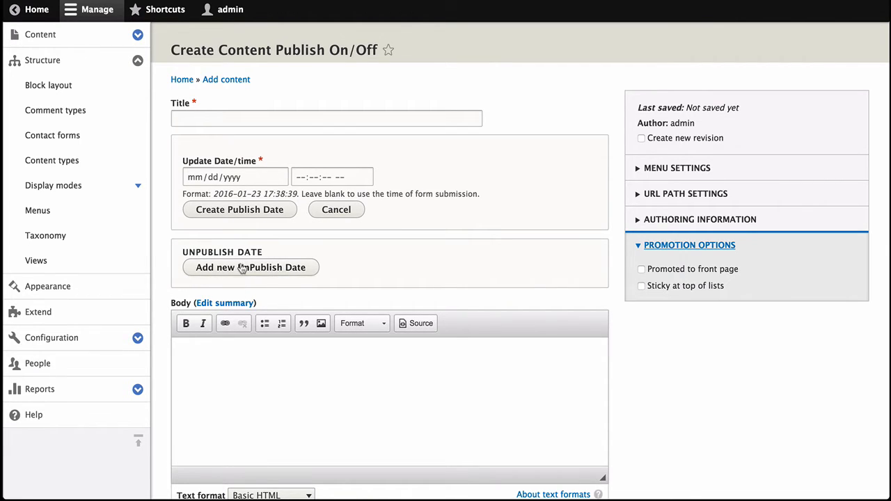
left_click(250, 267)
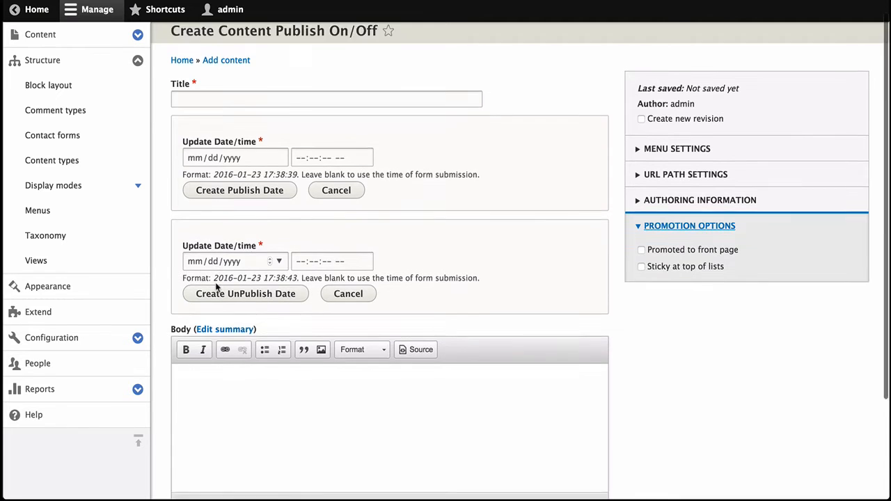
scroll("down", 3)
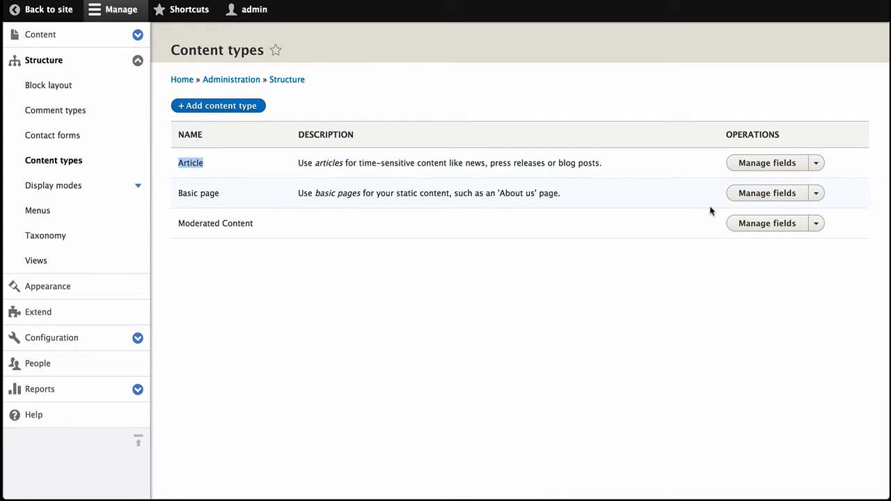
Add an Article update field on Publishing status, default On, hidden when scheduling updates
left_click(766, 161)
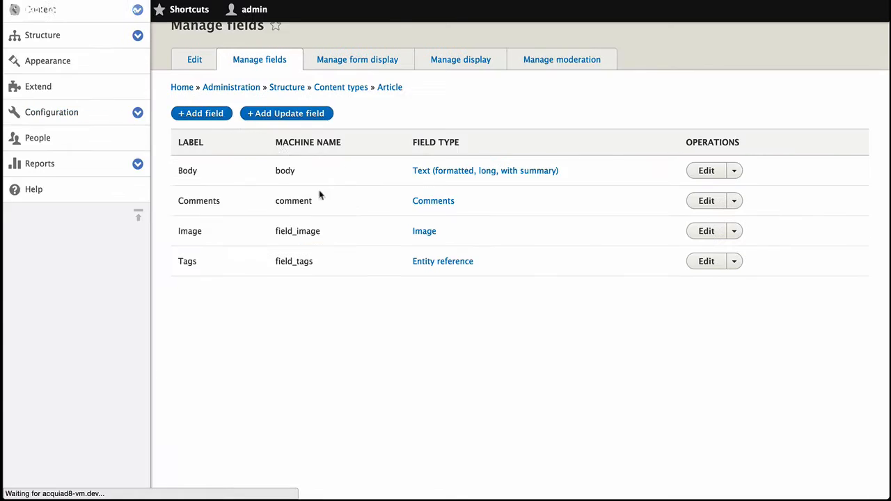
left_click(287, 112)
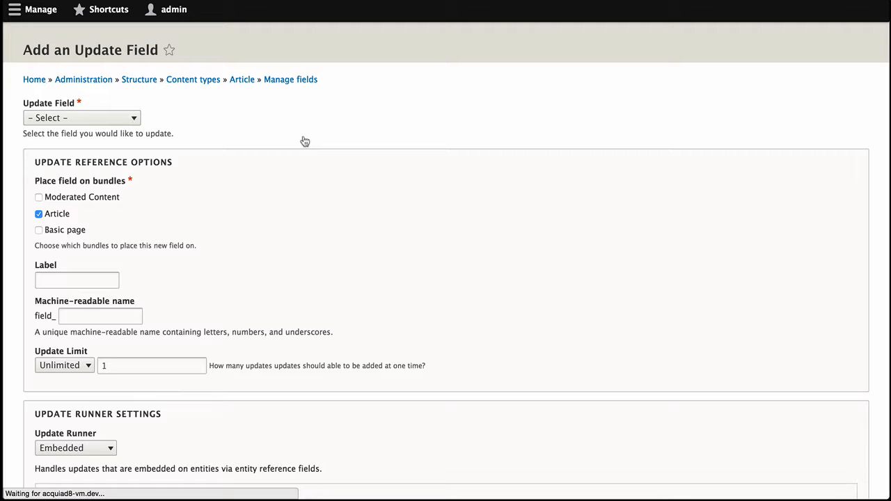
left_click(81, 117)
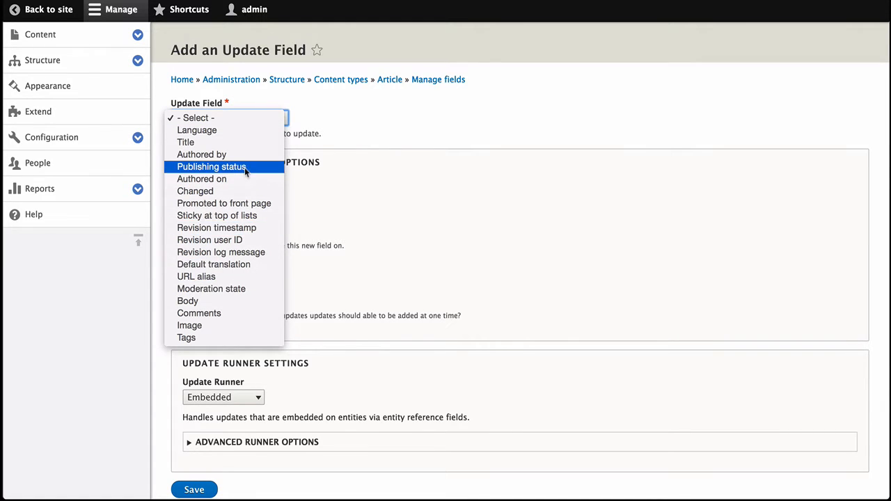
left_click(212, 167)
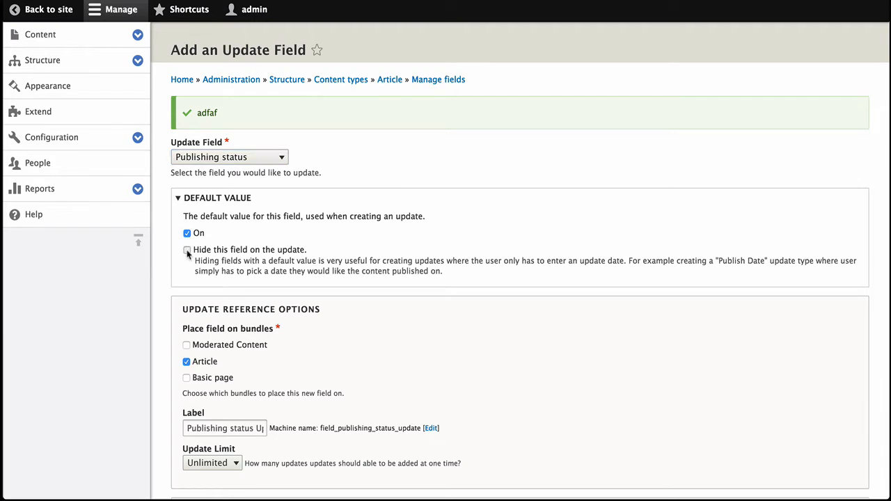
left_click(187, 251)
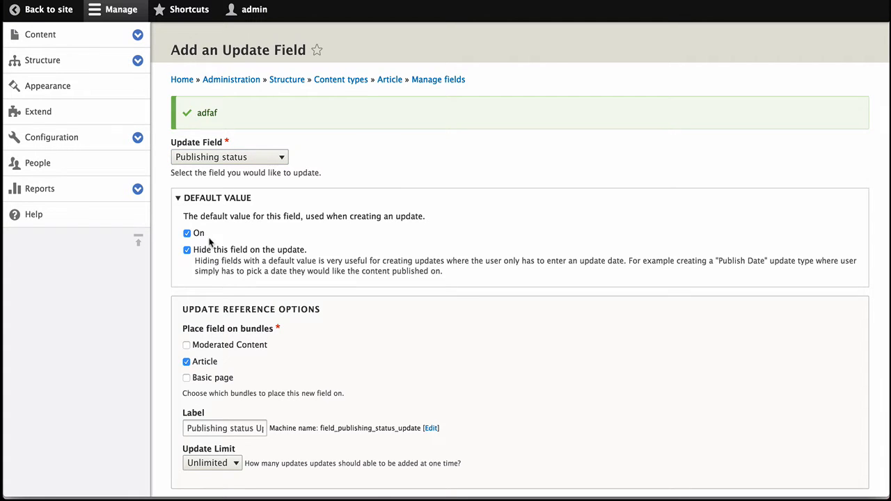
scroll("down", 3)
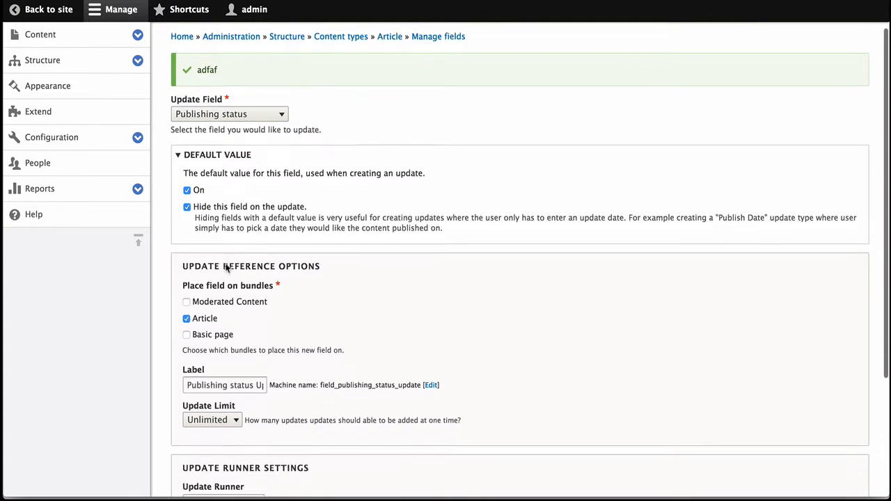
scroll("down", 3)
type("Pu")
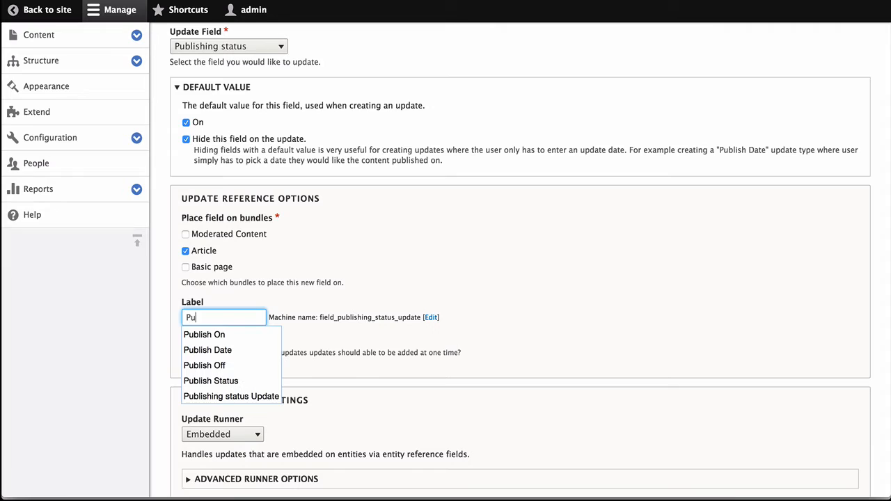
Label the field Publish Date, limit it to one update, and save it
left_click(207, 349)
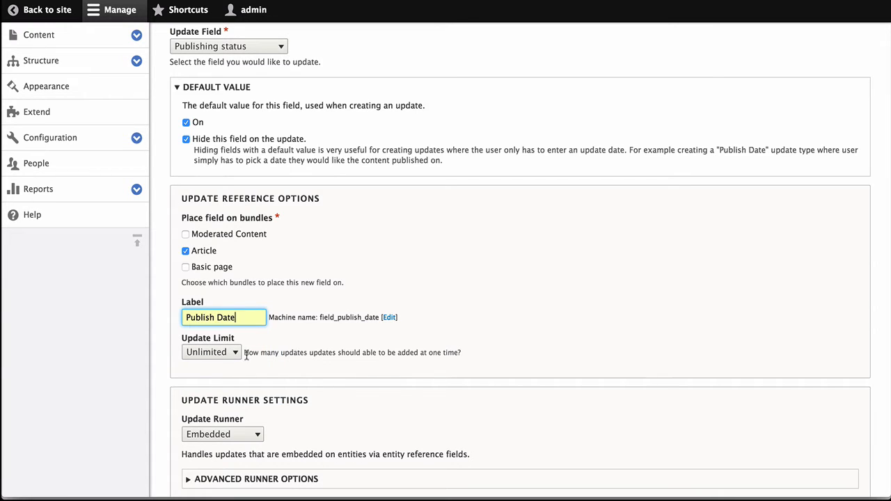
left_click(211, 351)
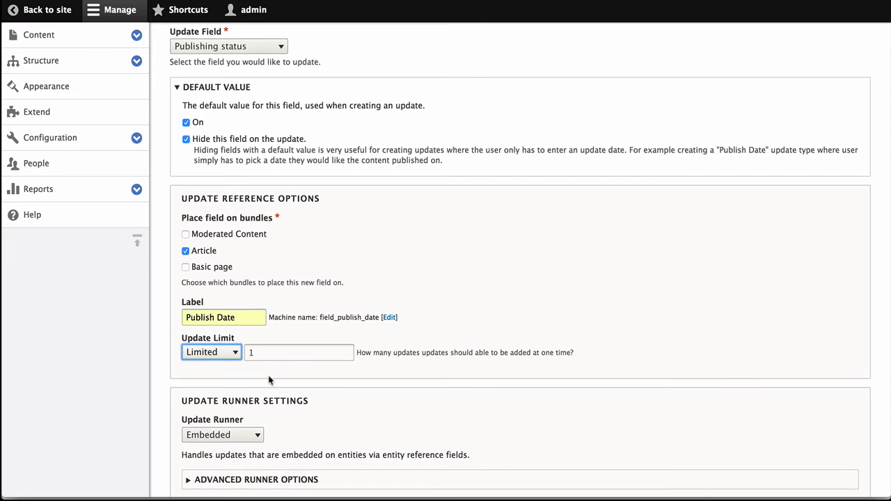
scroll("down", 3)
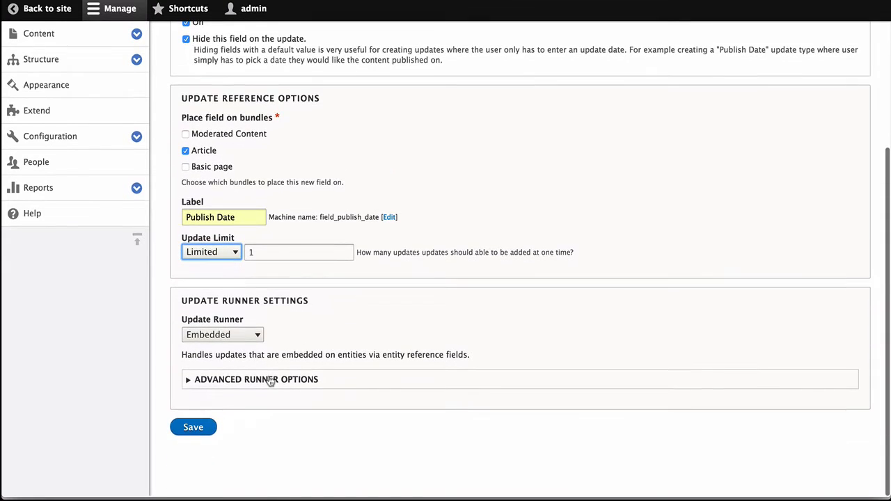
left_click(192, 426)
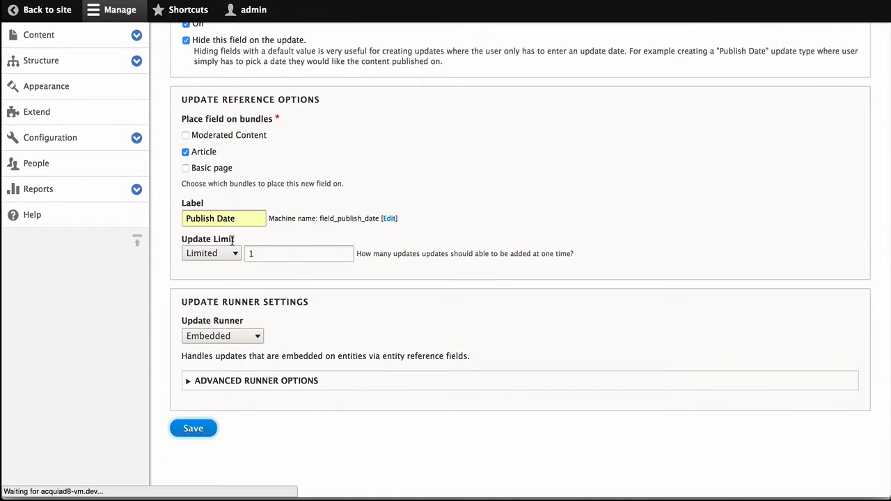
Start a new Article and add a Publish Date to show its Update Date/time entry
left_click(192, 429)
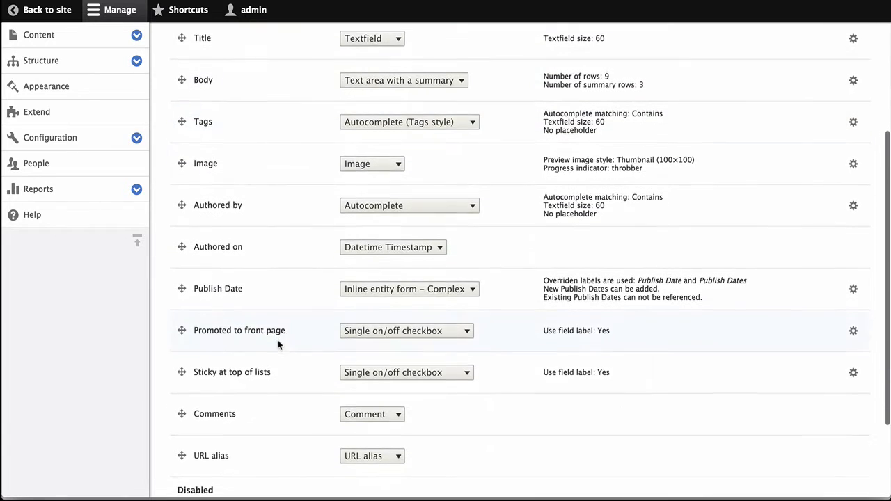
scroll("down", 3)
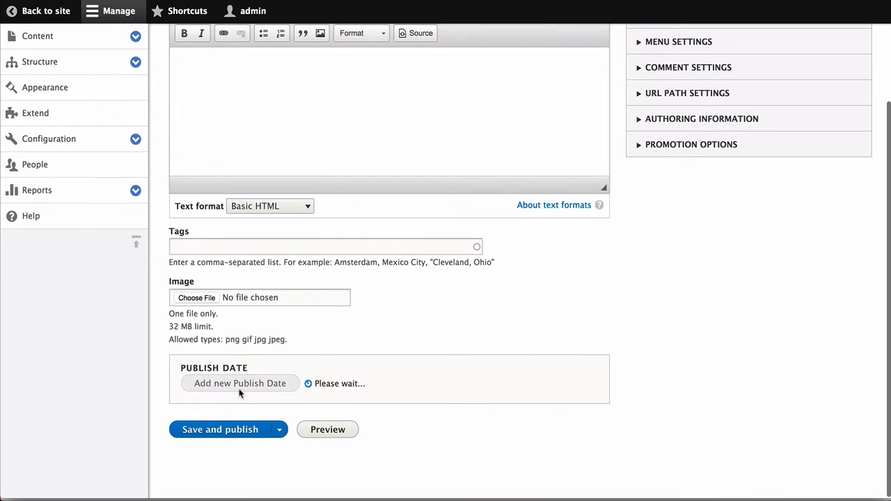
left_click(239, 383)
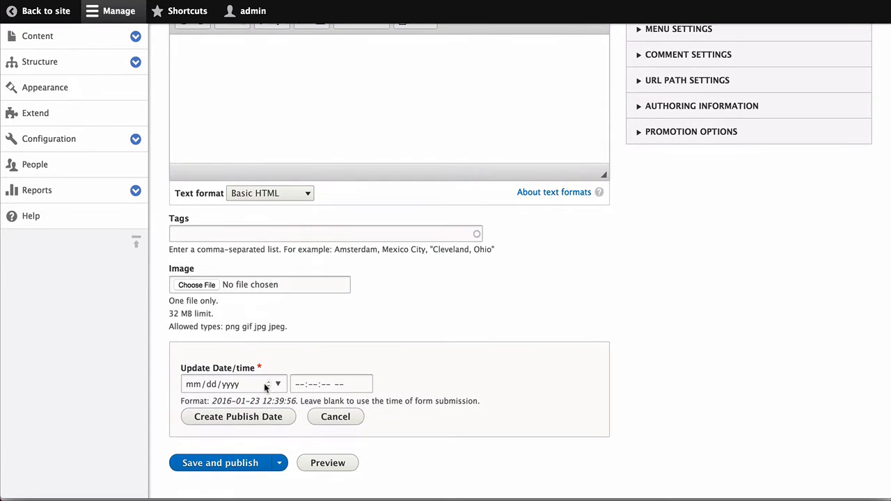
mouse_move(234, 384)
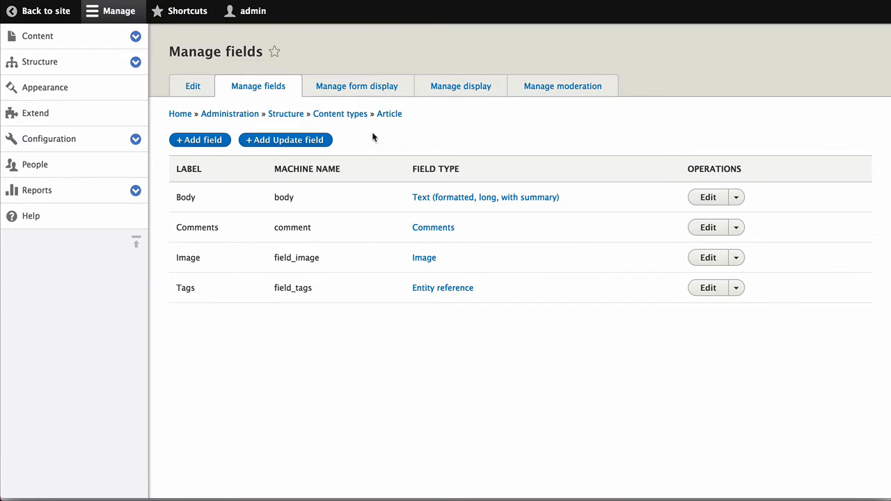
Add another Article update field on Publishing status, hidden on updates
left_click(283, 140)
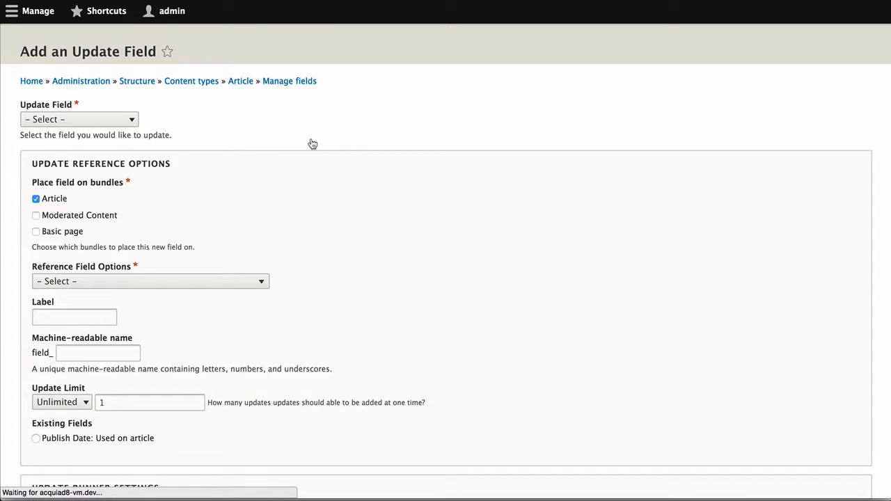
left_click(79, 119)
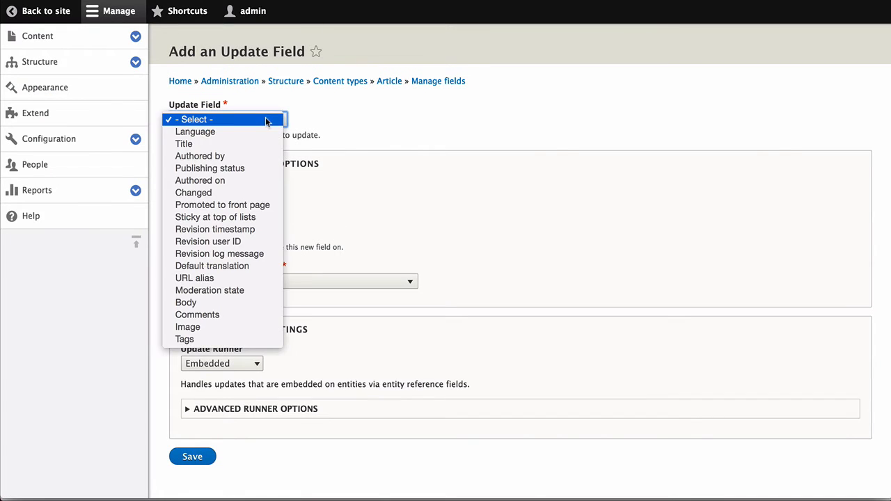
mouse_move(244, 253)
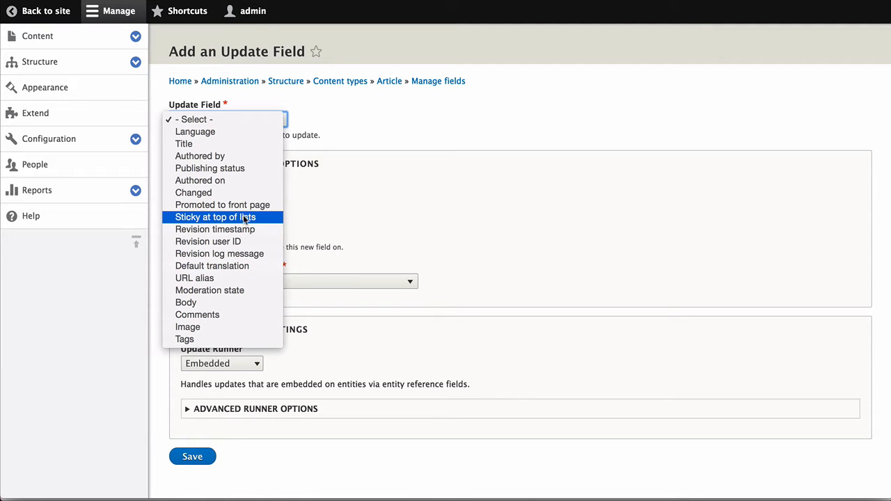
left_click(209, 167)
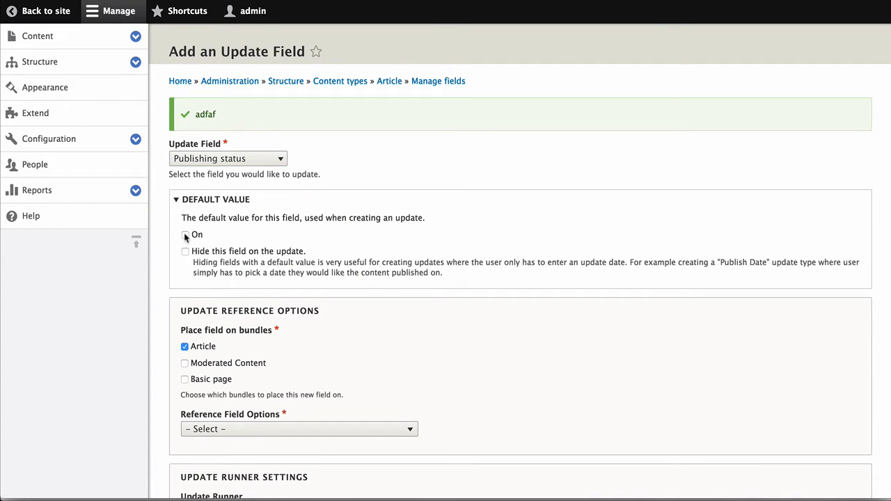
left_click(185, 250)
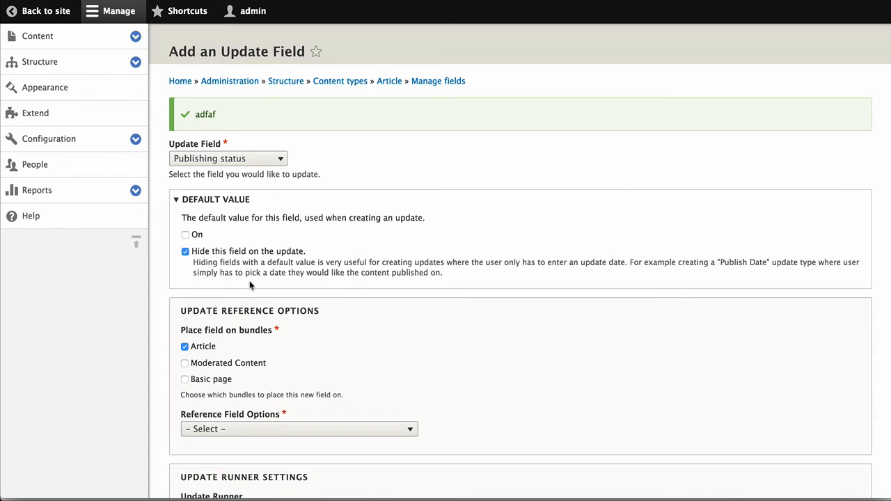
Create new reference fields labelled UnPublish Date, set the update limit to Limited, and save
left_click(298, 428)
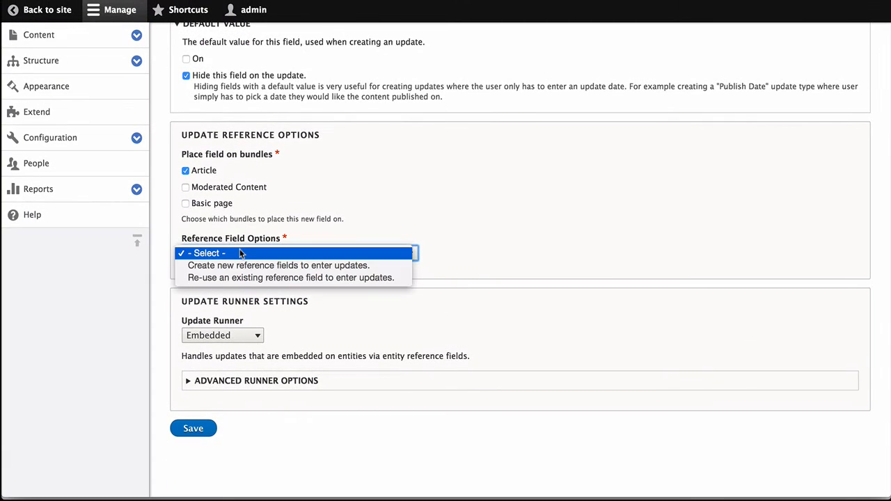
mouse_move(279, 265)
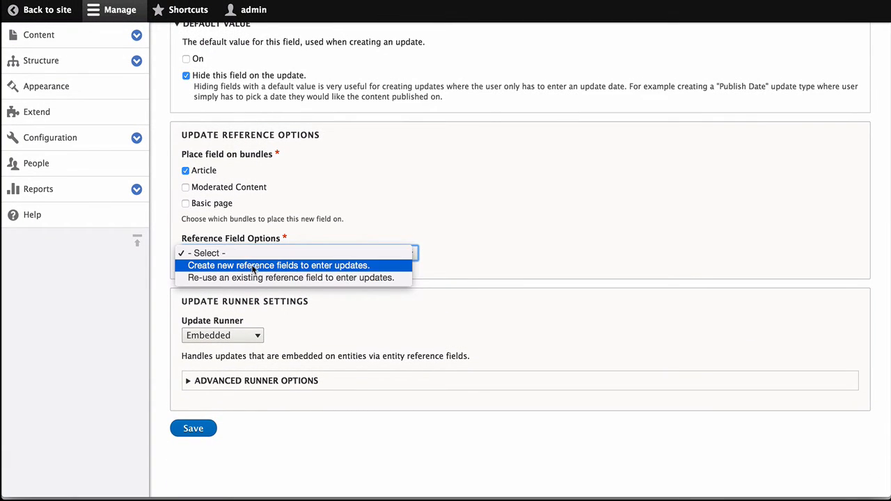
left_click(278, 265)
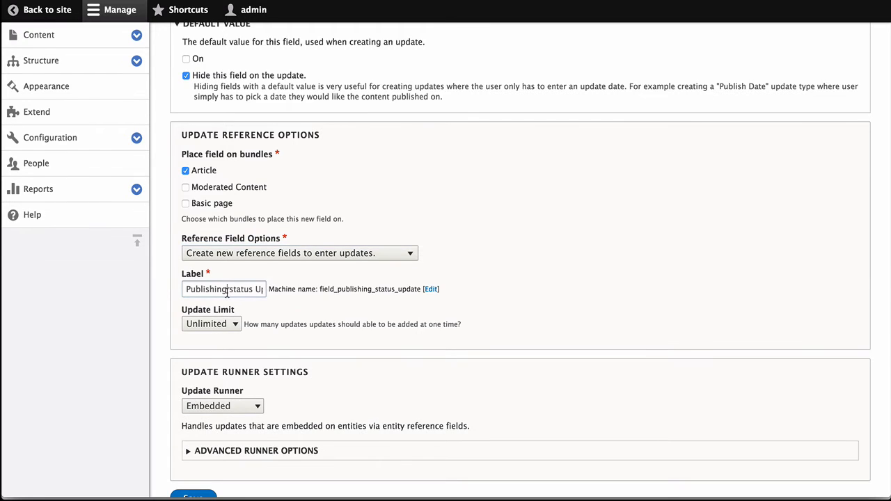
type("Un-")
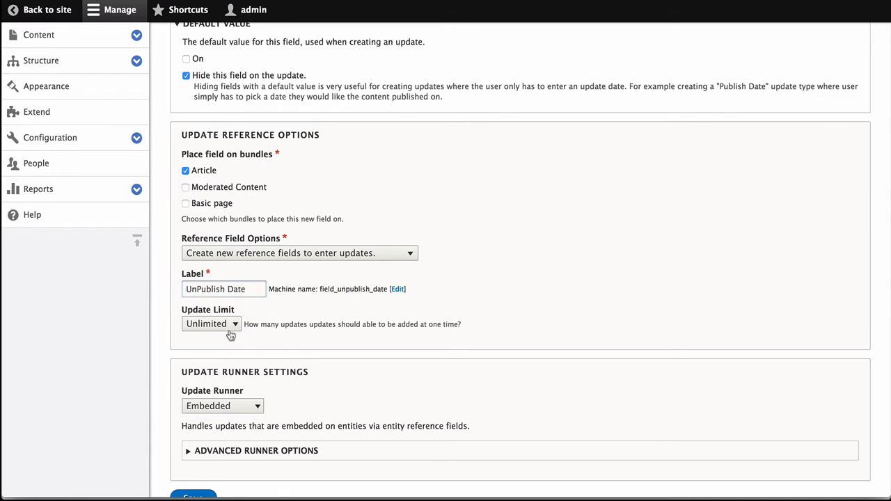
left_click(212, 323)
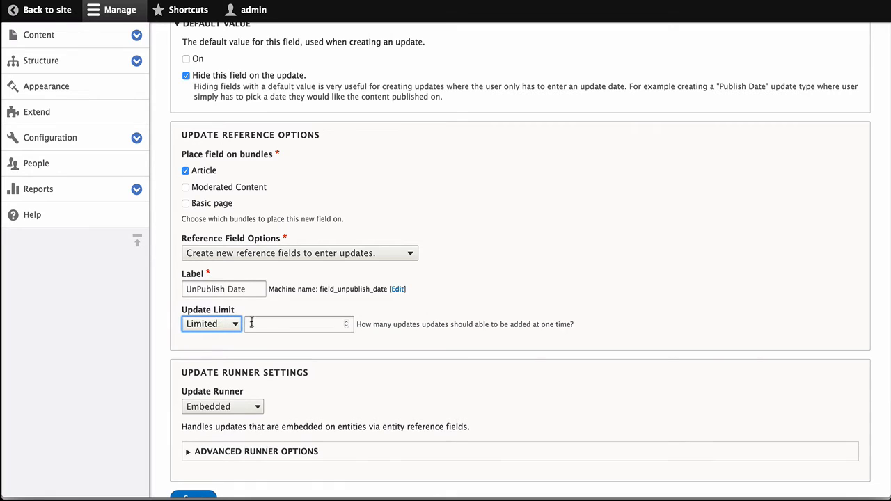
left_click(193, 495)
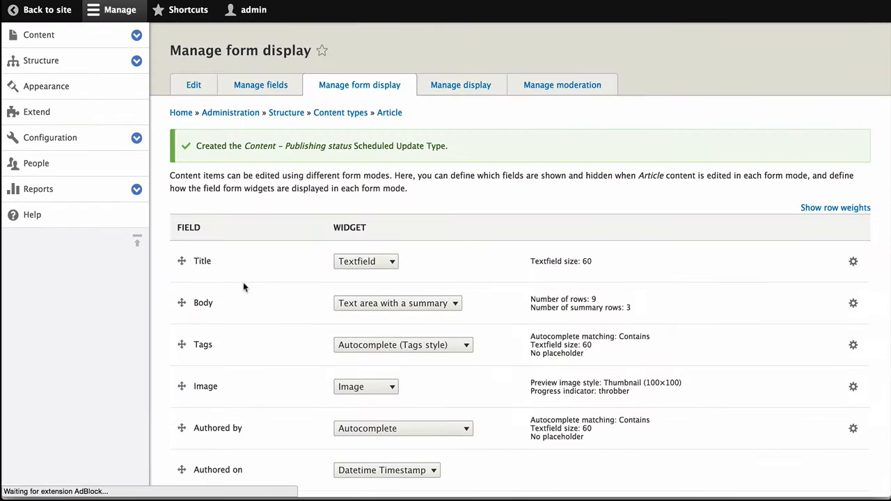
Review the Publish Date and UnPublish Date widgets on Article's form display, then go to Content
scroll("down", 3)
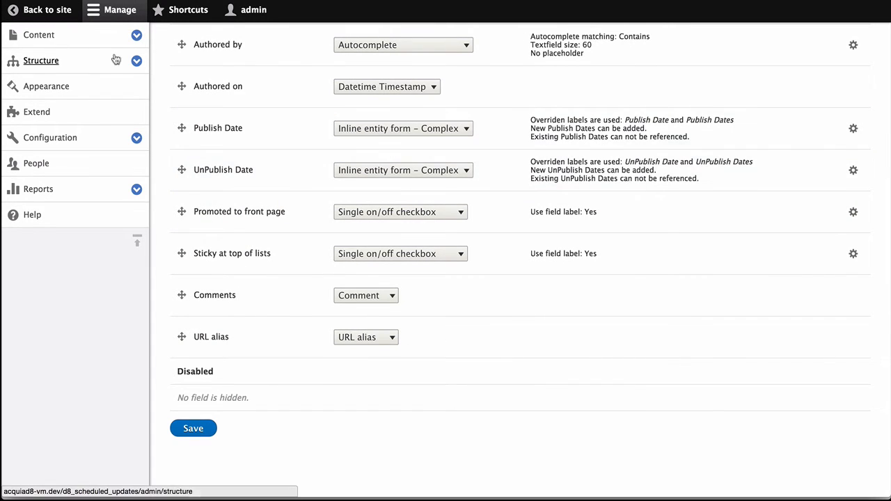
left_click(39, 35)
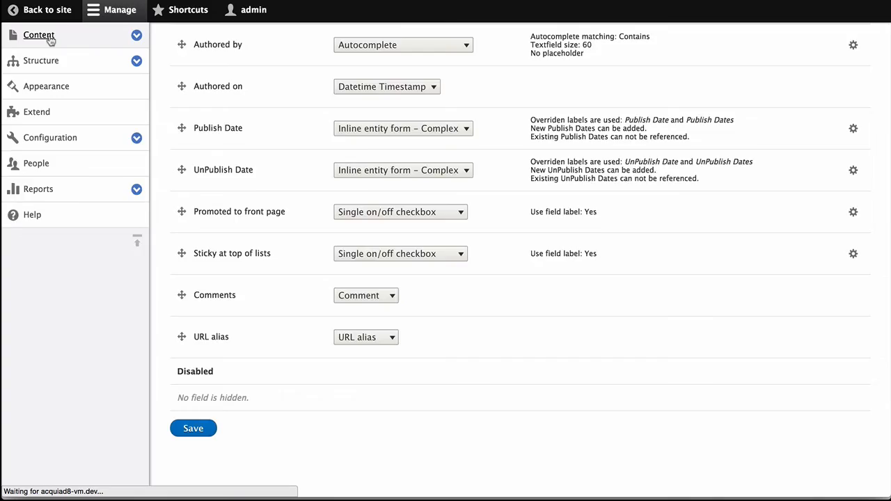
left_click(39, 35)
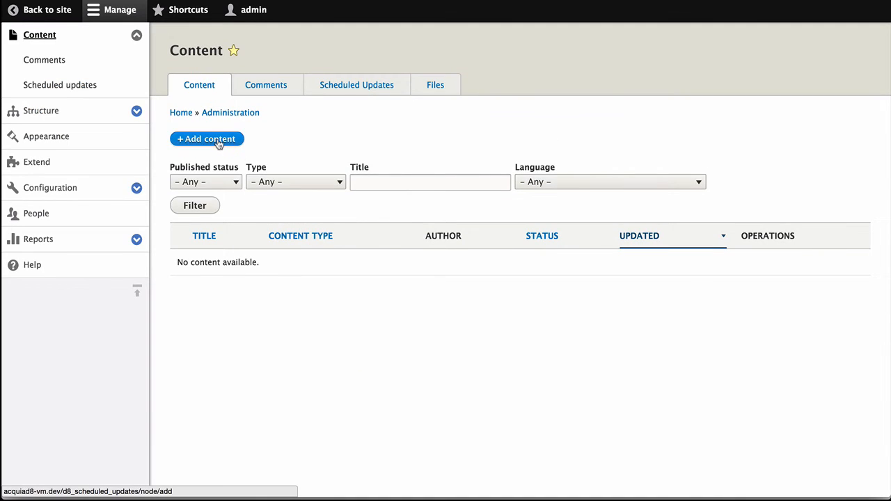
Create a new Article and add both a Publish Date and an UnPublish Date entry
left_click(206, 139)
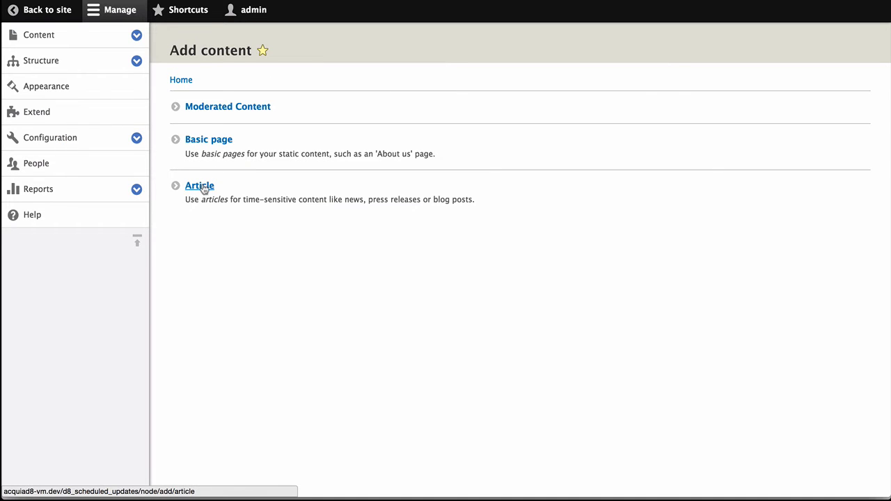
left_click(201, 185)
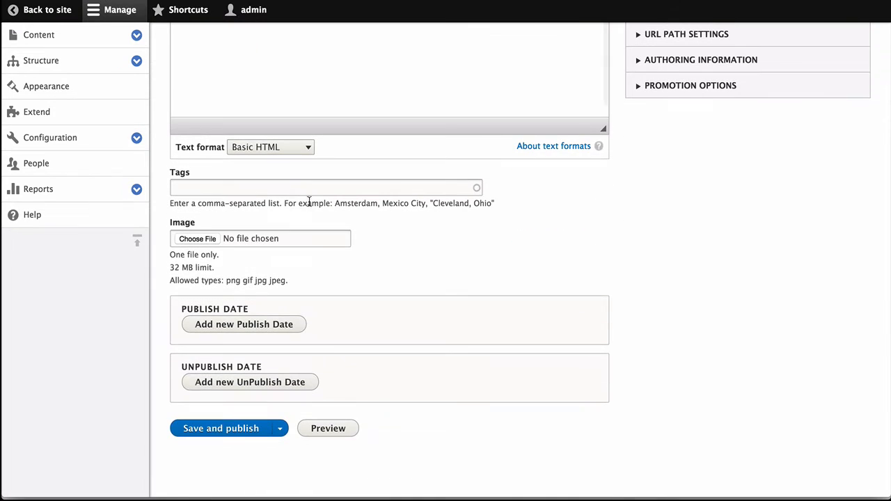
left_click(244, 323)
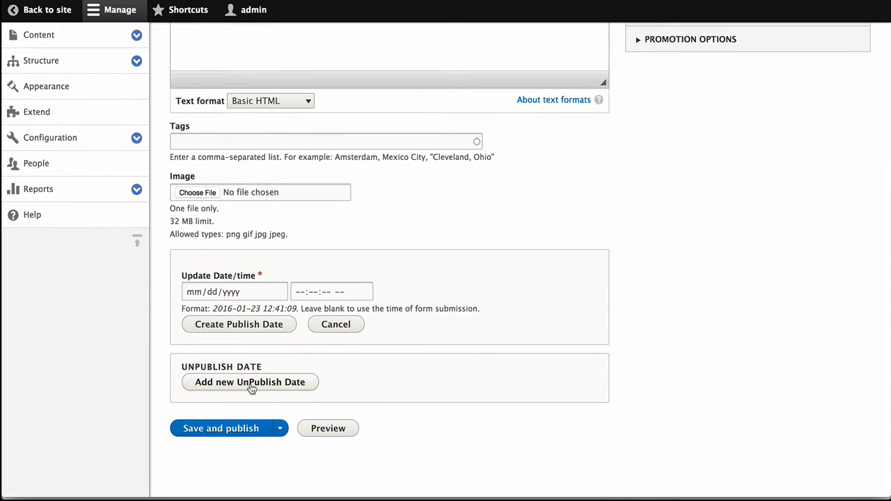
left_click(251, 381)
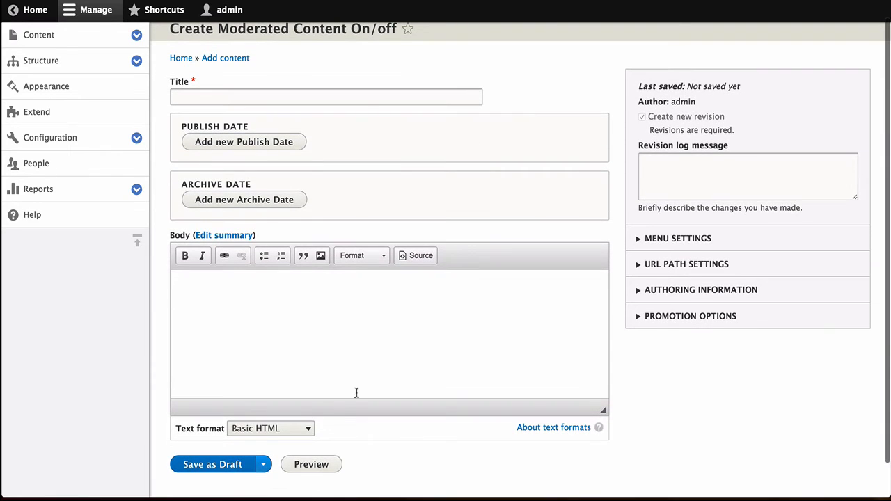
On Create Moderated Content, add a Publish Date entry and an Archive Date entry
left_click(263, 465)
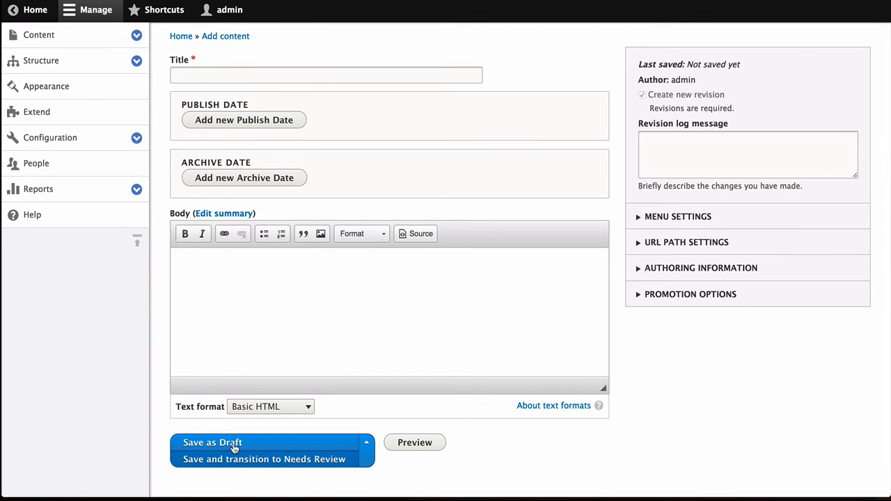
mouse_move(323, 341)
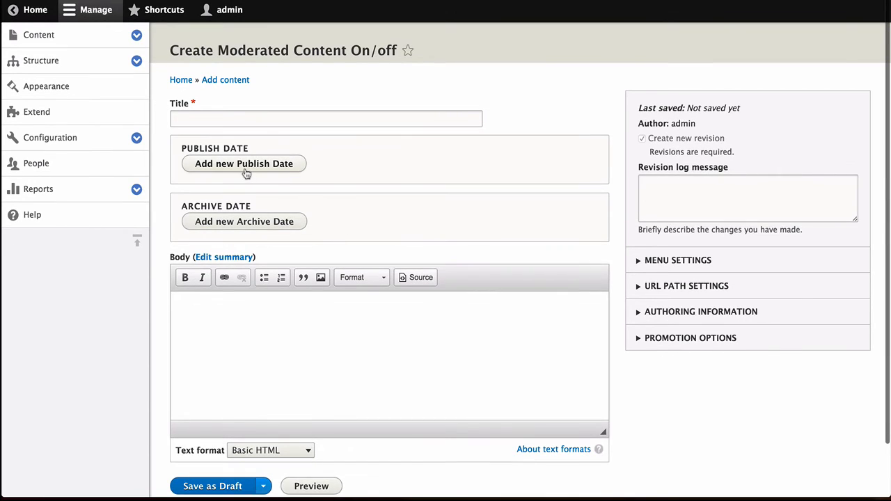
left_click(243, 165)
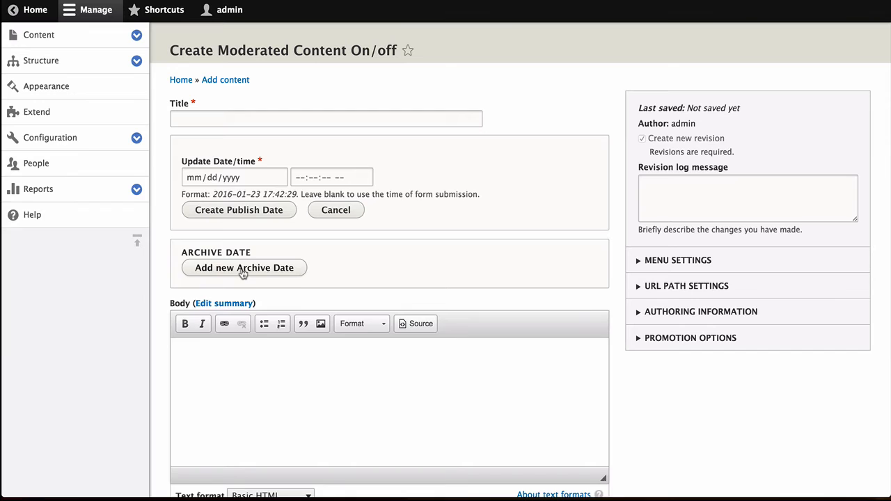
left_click(243, 267)
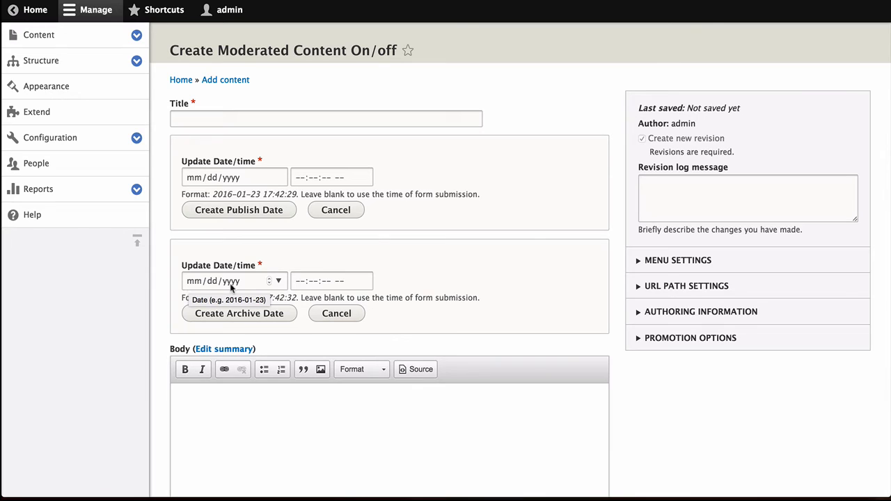
mouse_move(263, 178)
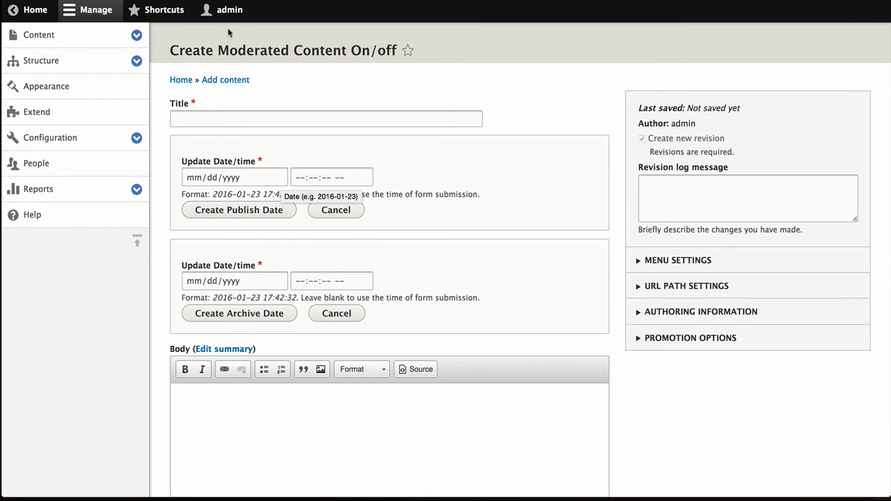
Go through Structure > Content types to the Moderated content Manage fields page
scroll("down", 3)
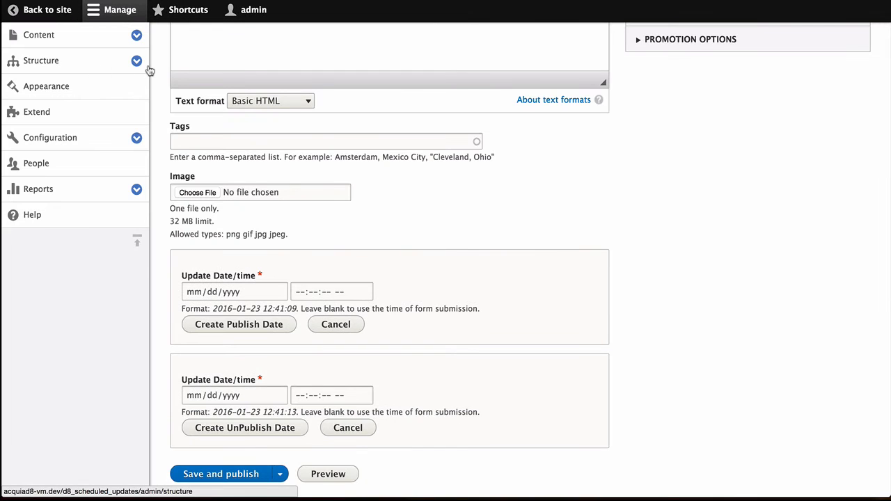
left_click(40, 61)
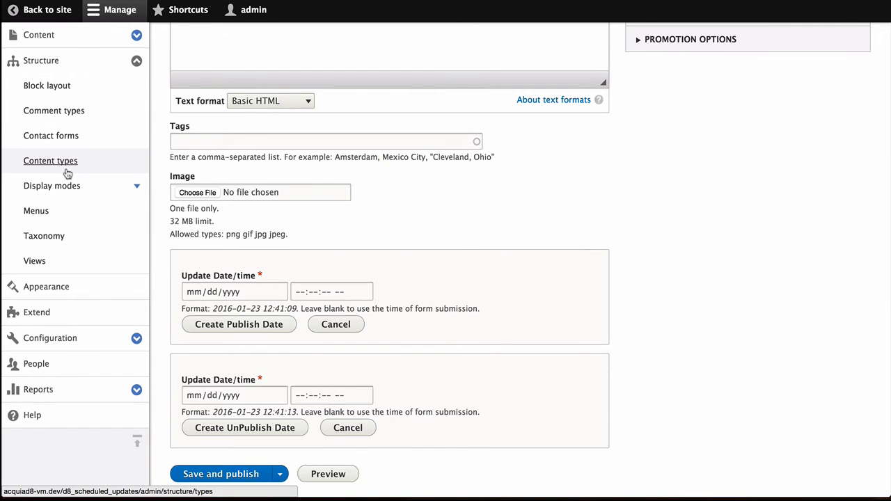
left_click(50, 160)
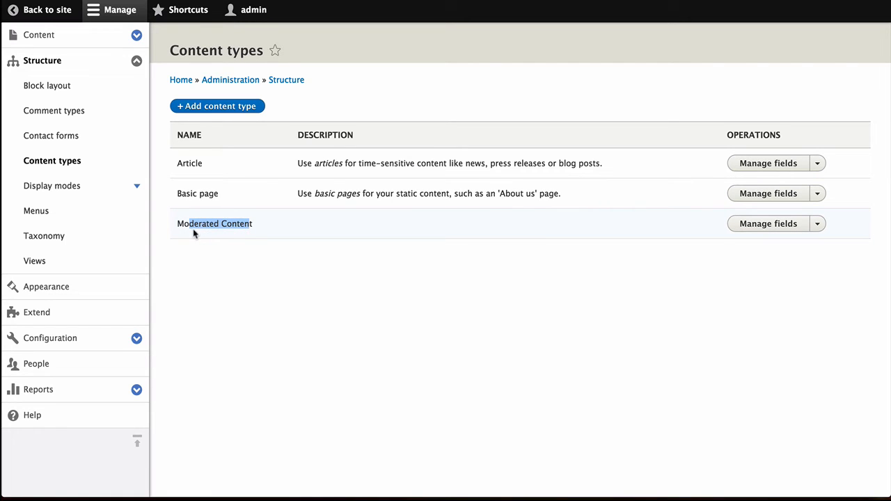
mouse_move(769, 223)
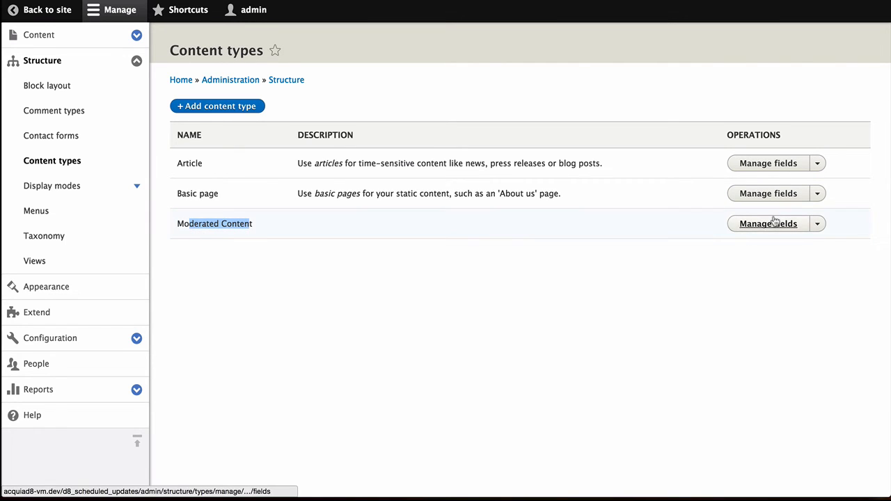
left_click(768, 222)
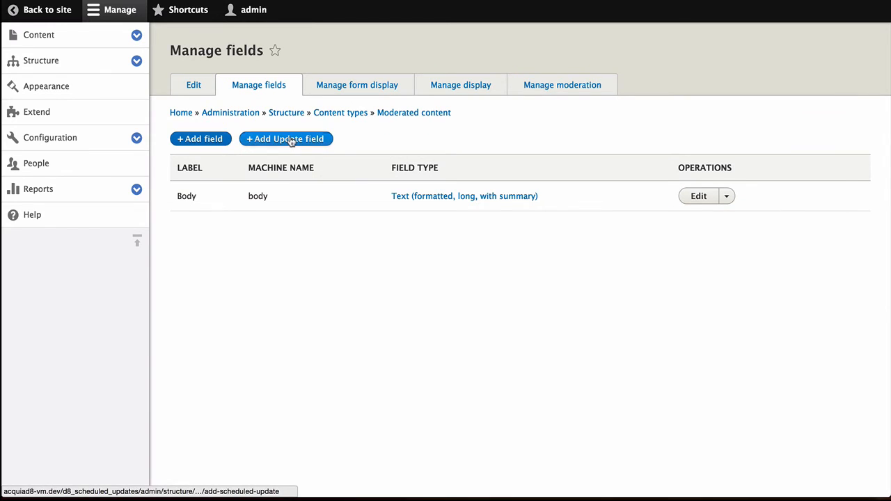
Add a Moderated content update field on Moderation state with default state Published
left_click(285, 140)
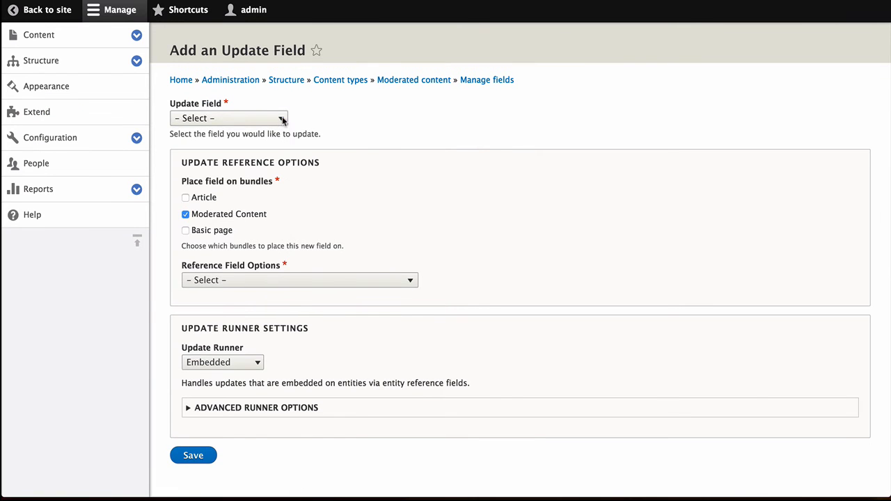
left_click(228, 117)
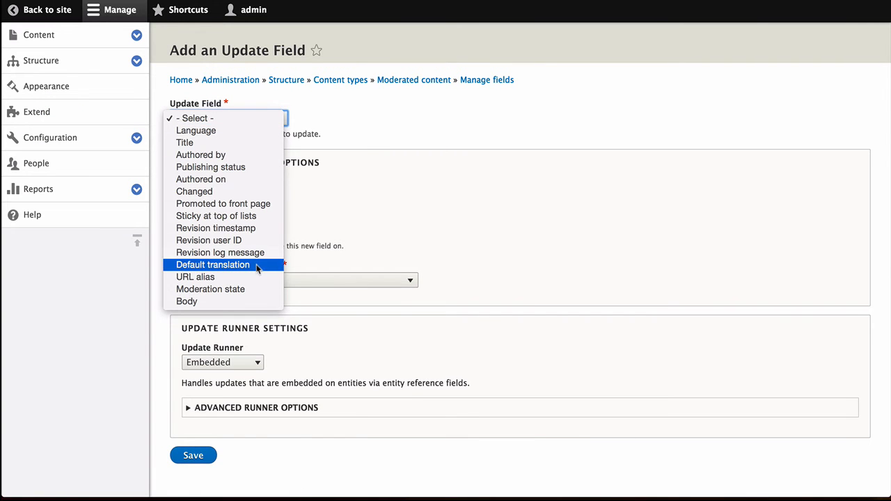
left_click(210, 289)
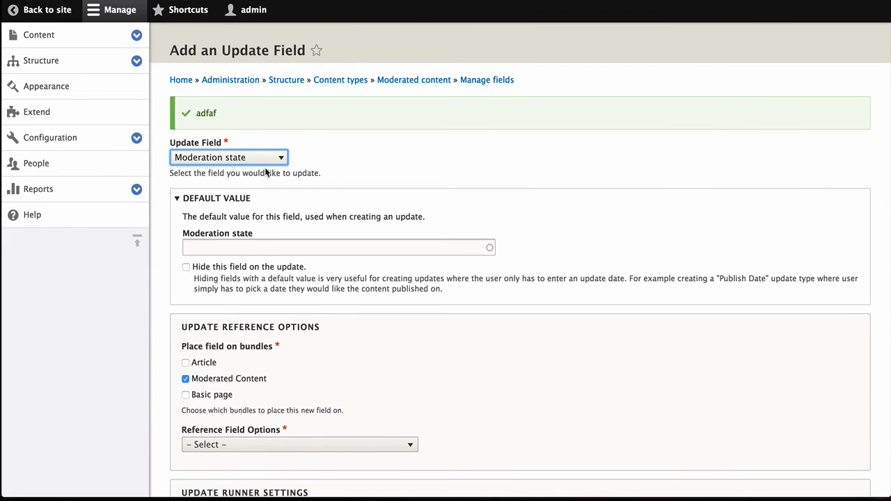
left_click(338, 248)
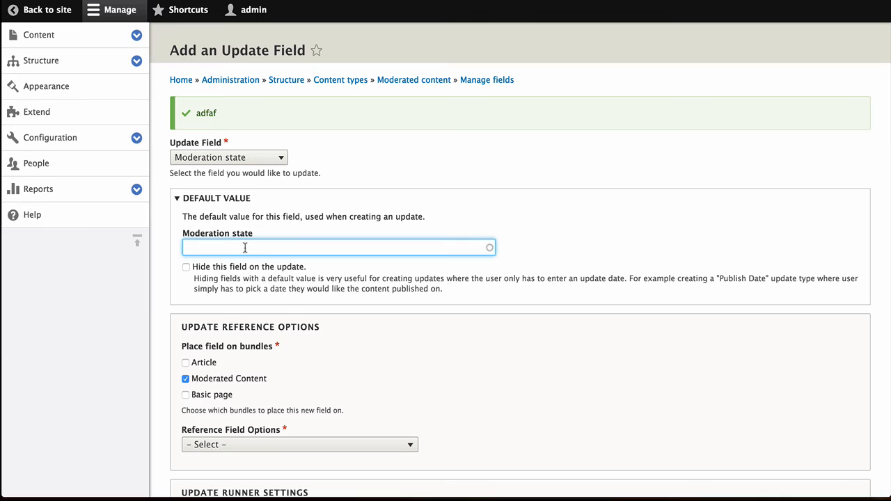
type("Pu")
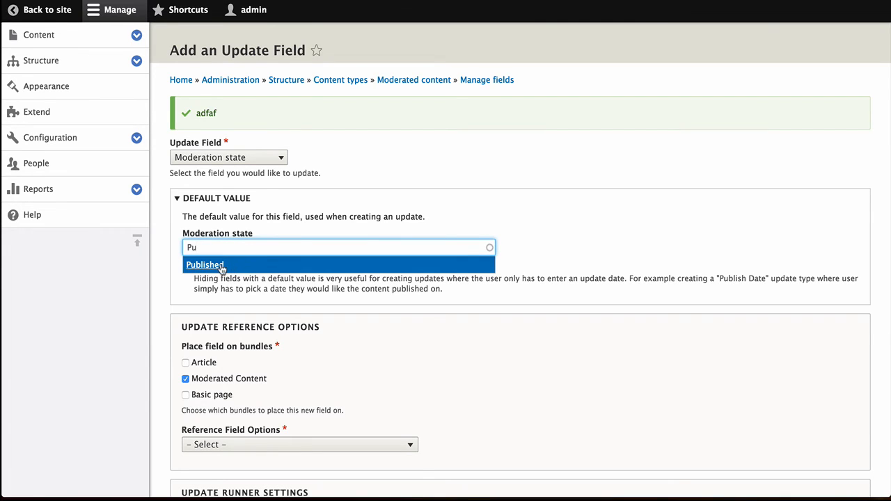
left_click(205, 264)
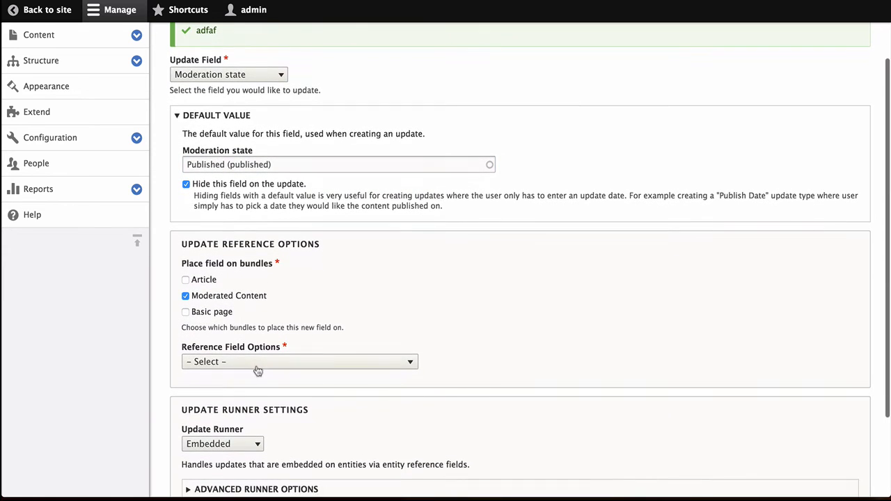
Create new reference fields labelled Moderate Publish, save, and return to add another update field
left_click(299, 362)
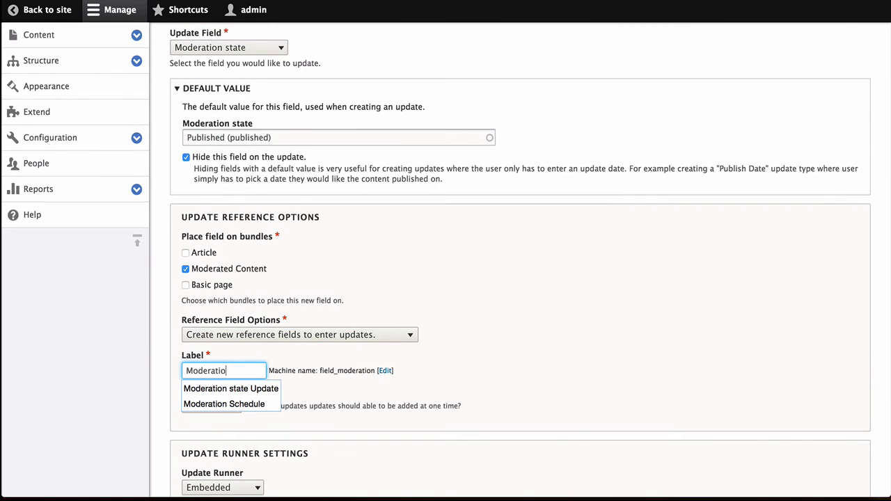
type("Moderate Publu")
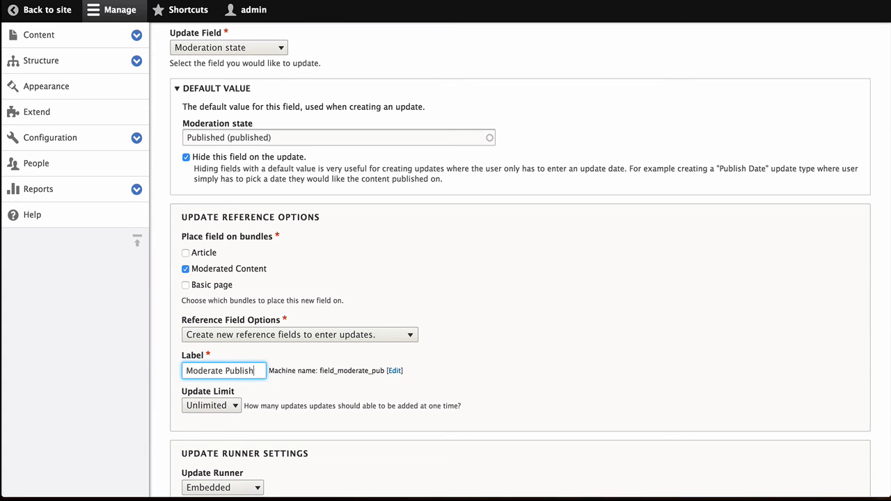
left_click(212, 405)
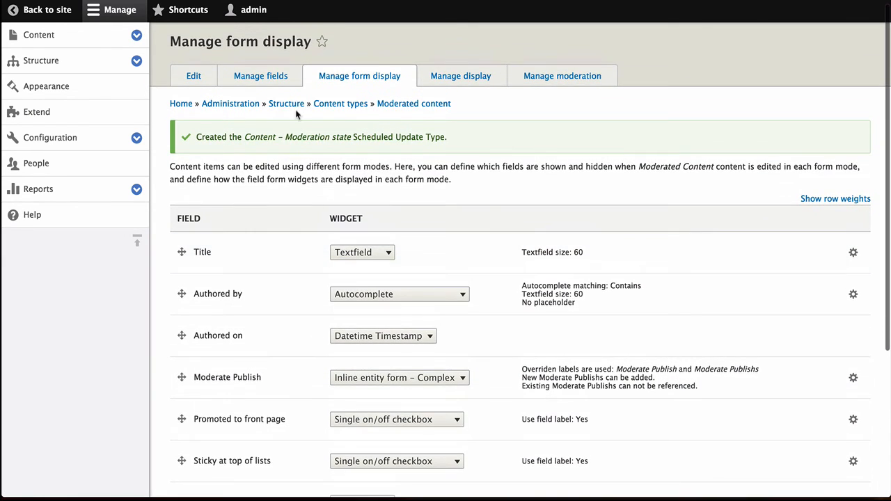
left_click(259, 75)
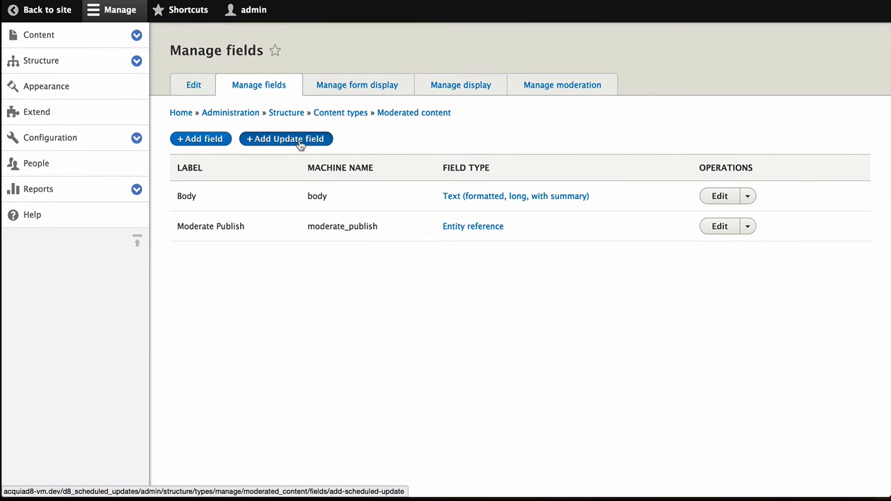
left_click(286, 139)
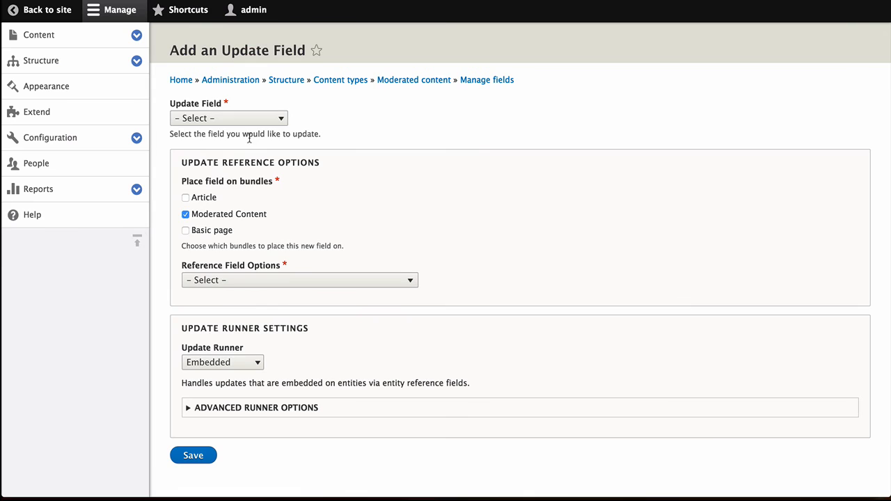
Choose Moderation state with default Archived and hide the field on updates
left_click(228, 117)
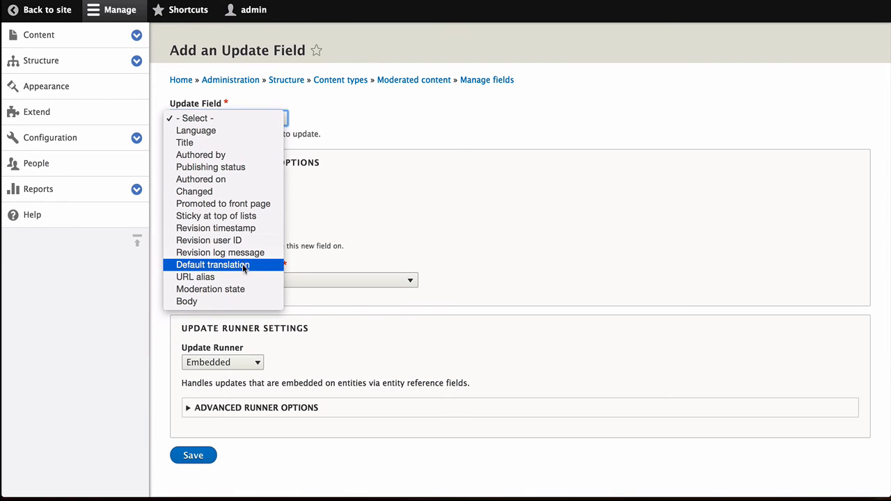
left_click(210, 288)
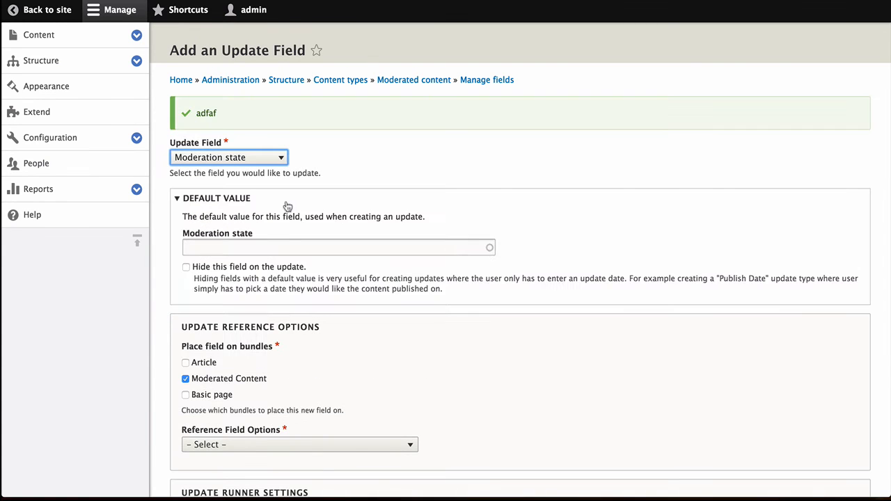
type("Ar")
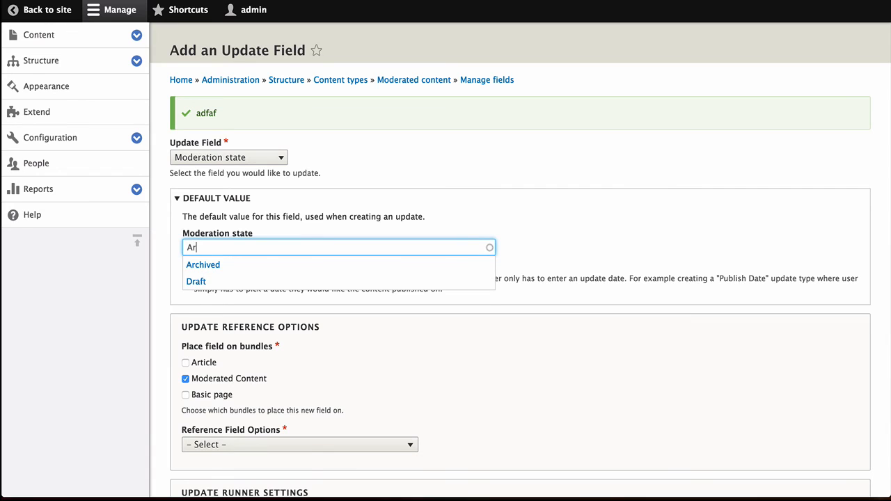
left_click(204, 265)
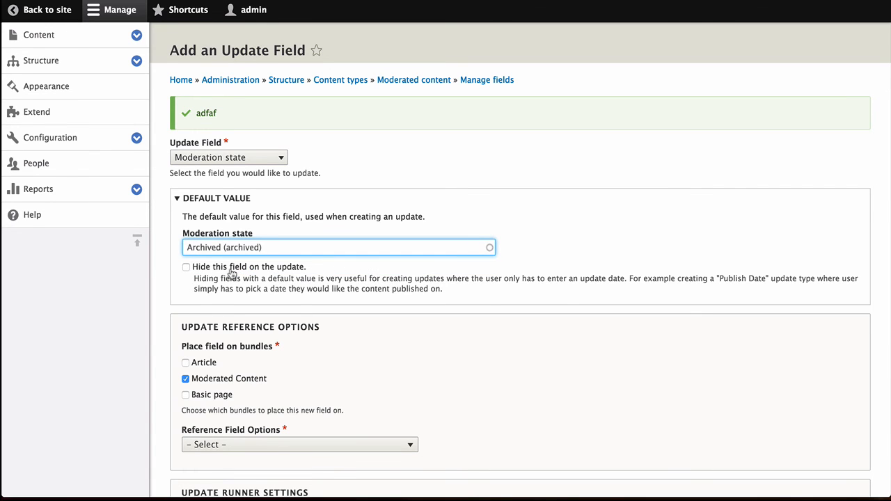
left_click(186, 267)
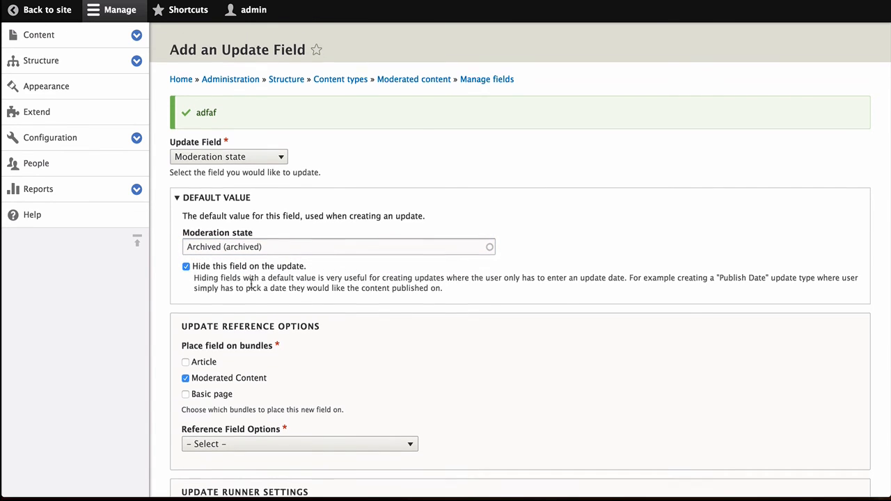
scroll("down", 3)
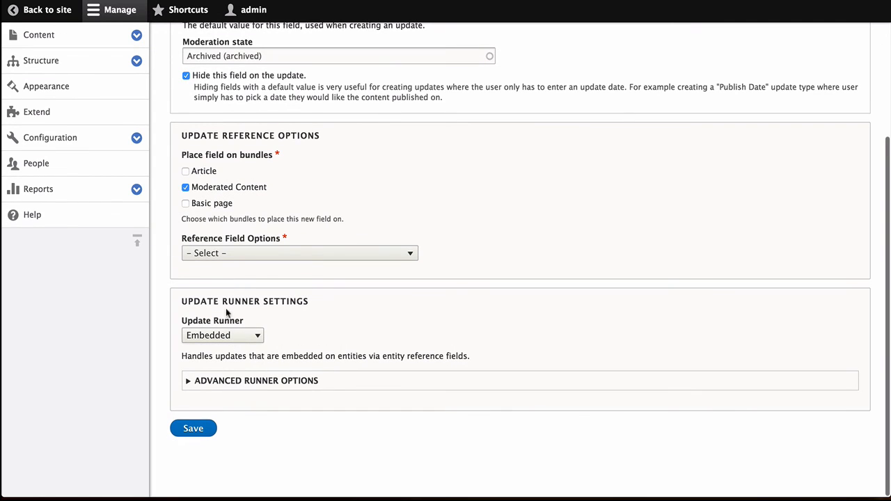
Create new reference fields labelled Archive Date and save the update field
left_click(299, 254)
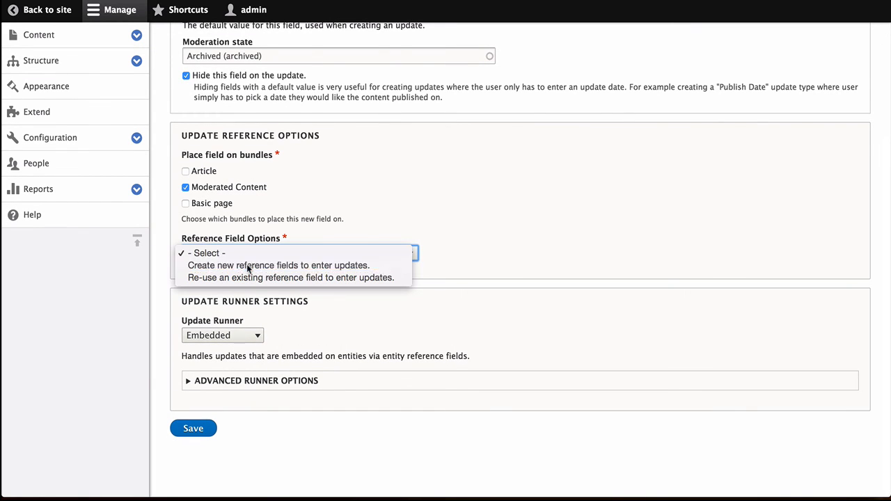
left_click(278, 265)
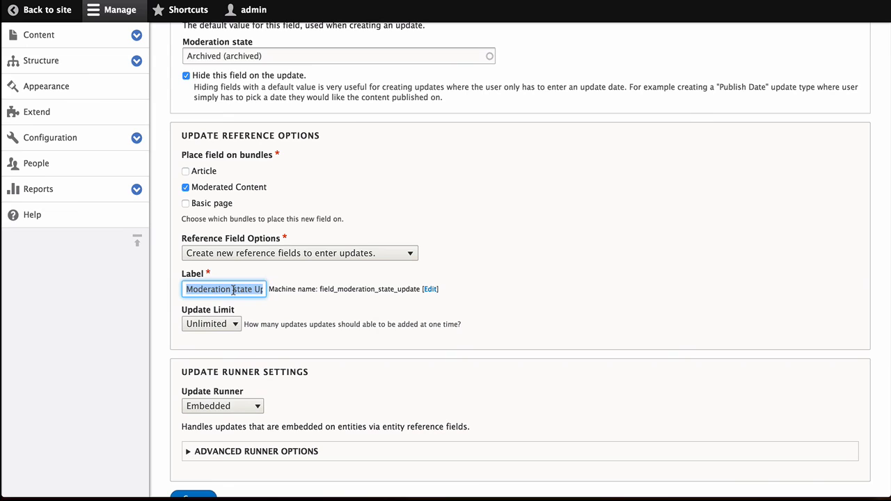
type("Archive Date")
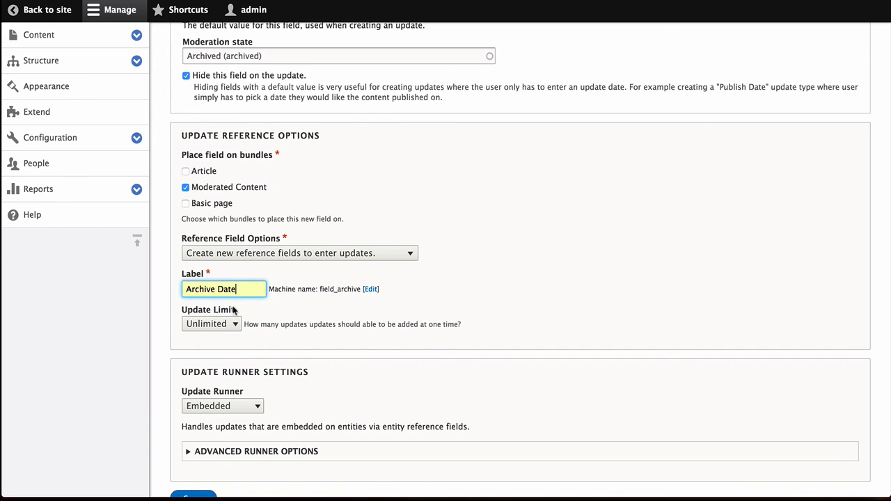
left_click(212, 323)
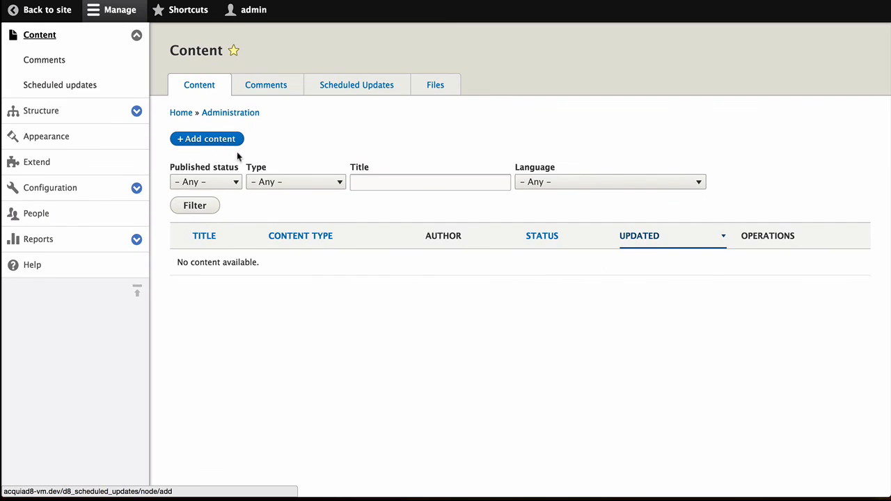
Add new Moderated Content, reaching a form with Archive Date and Moderate Publish sections
left_click(206, 139)
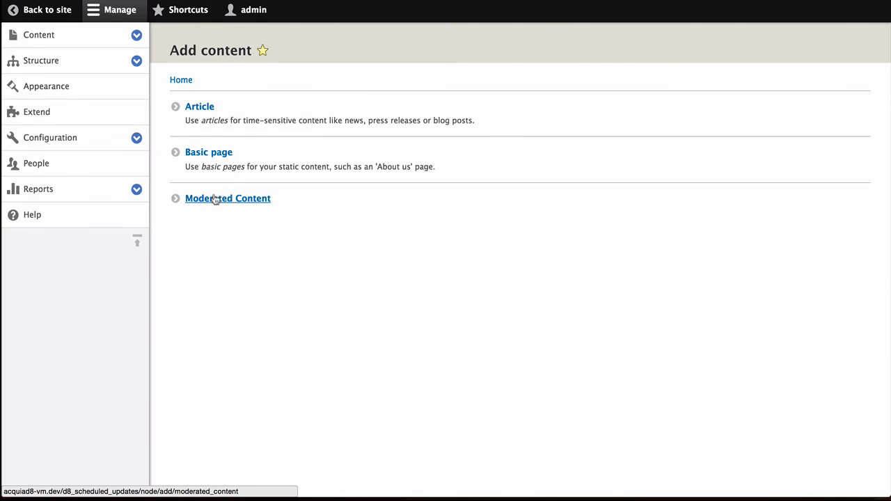
left_click(227, 198)
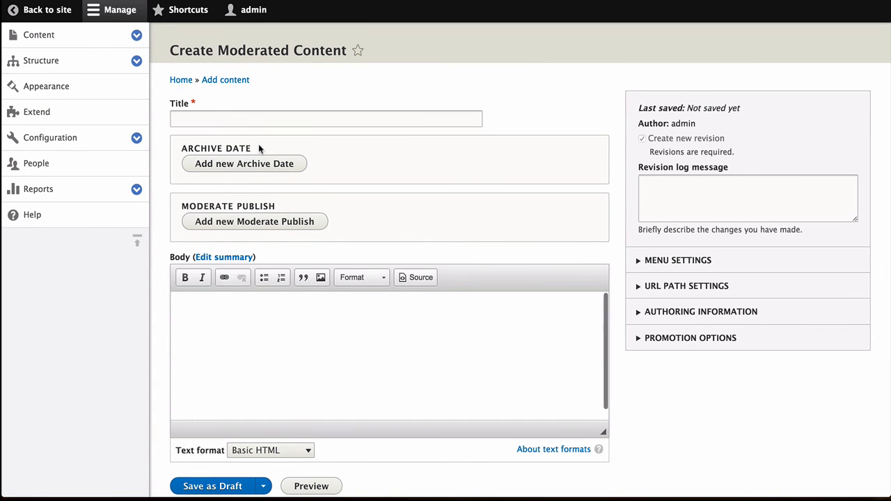